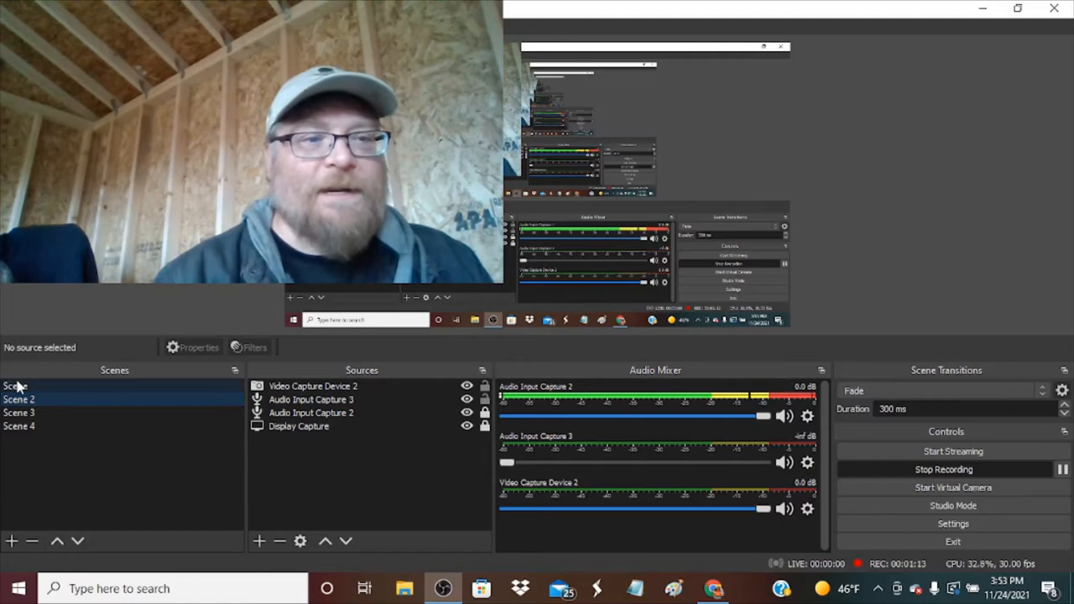
Review the heat-powered stove fan's Amazon listing, then bring the OBS Studio recording window forward
{"action": "left_click", "coordinate": [18, 398]}
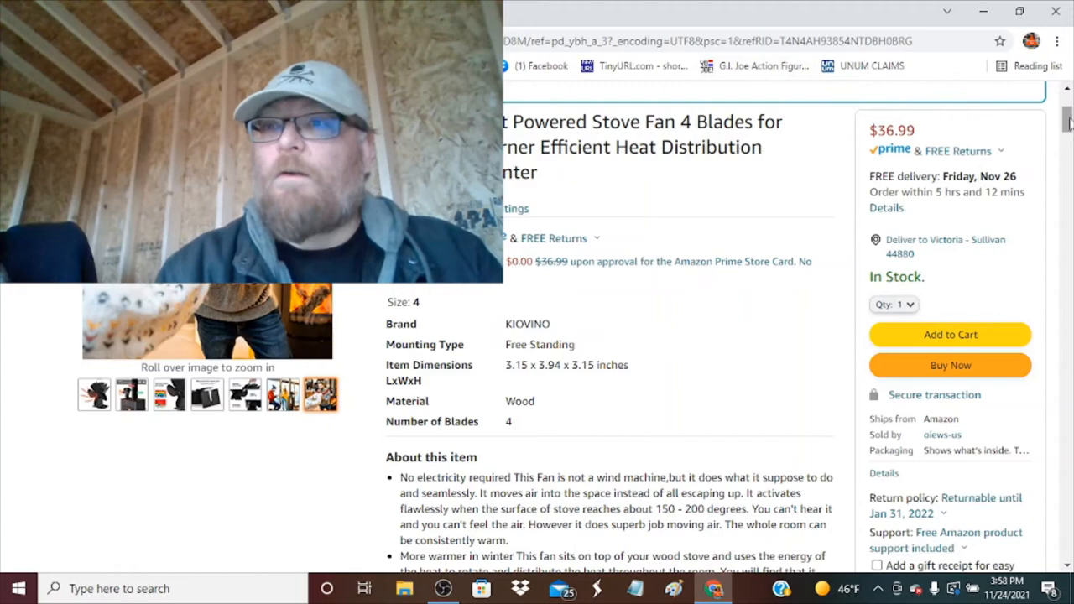
{"action": "left_click", "coordinate": [443, 589]}
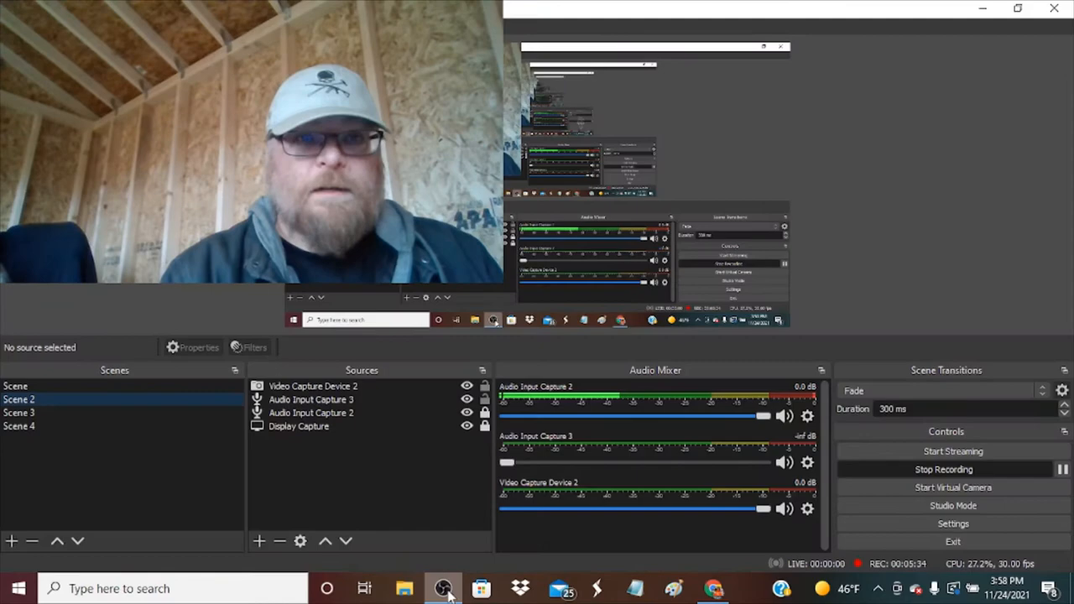